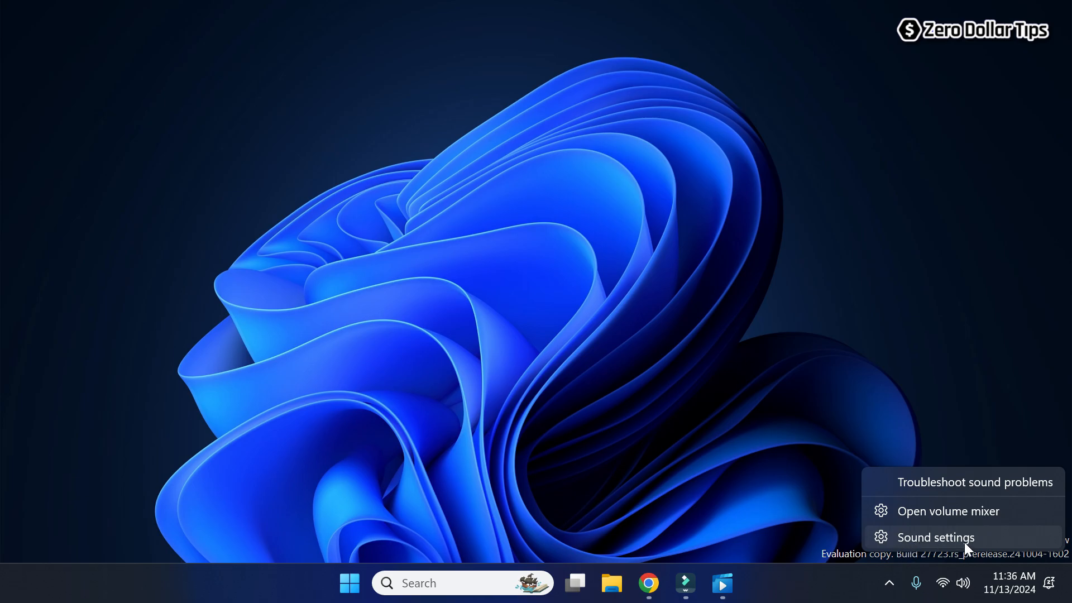
# Open Sound settings from the taskbar volume icon and scroll to the Advanced section
pyautogui.click(936, 538)
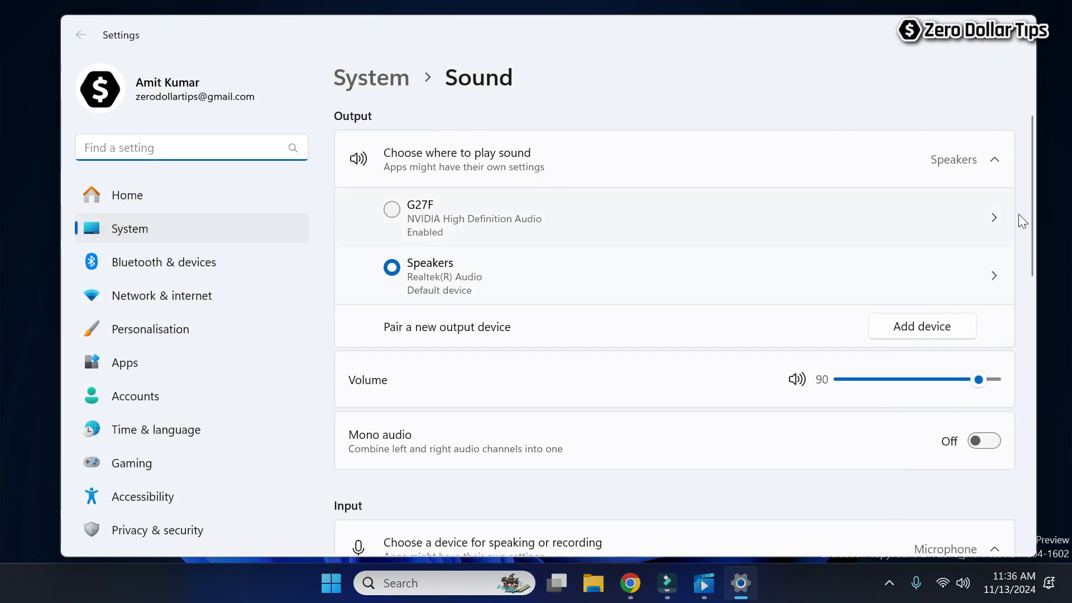
pyautogui.scroll(-3)
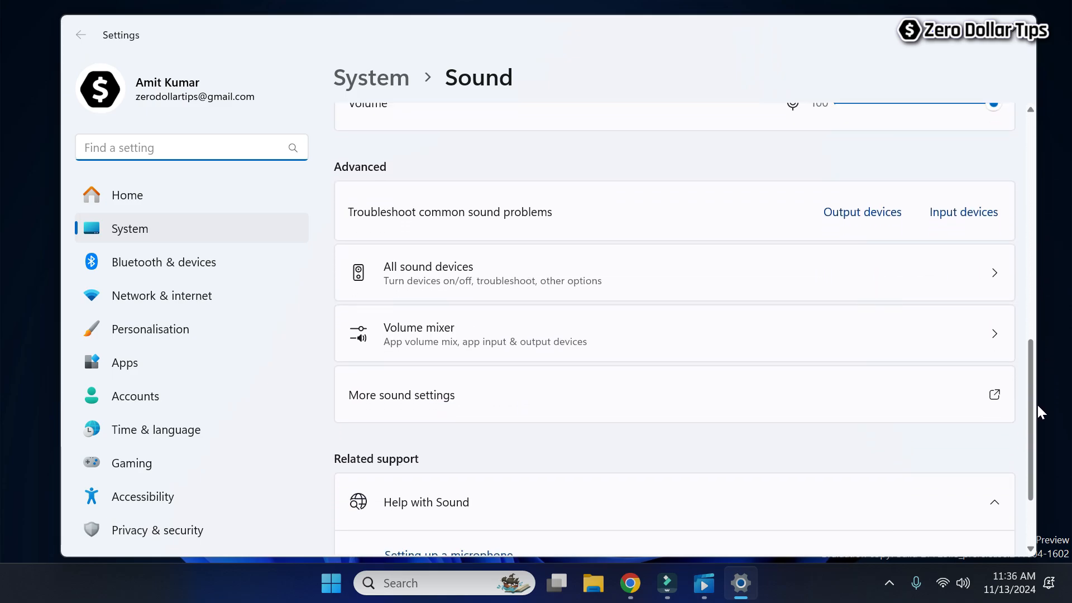
pyautogui.scroll(-3)
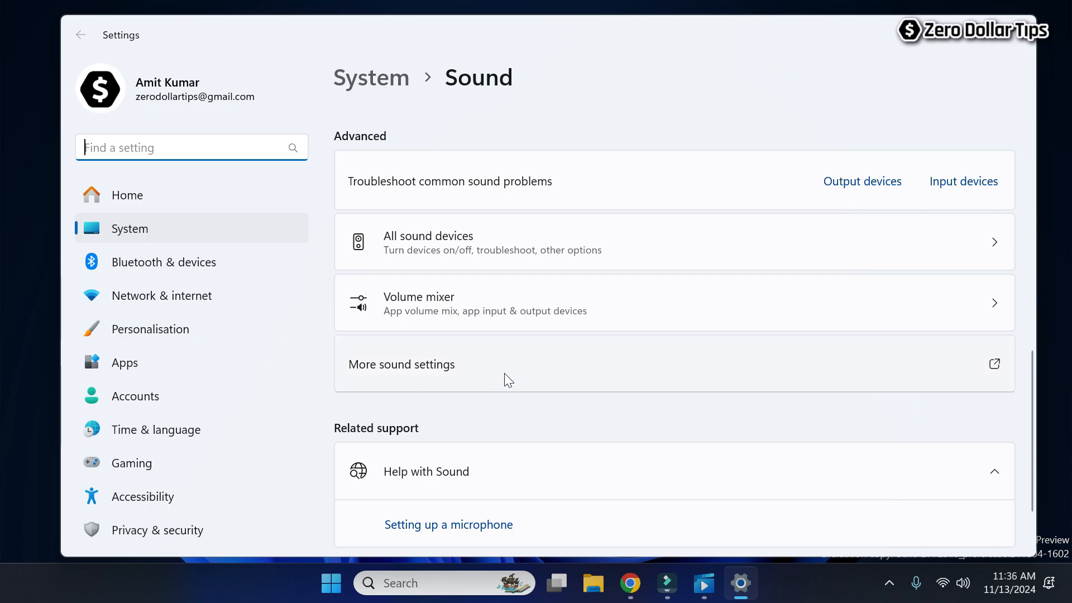
# Open More sound settings and select the Realtek Speakers on the Playback tab
pyautogui.click(401, 364)
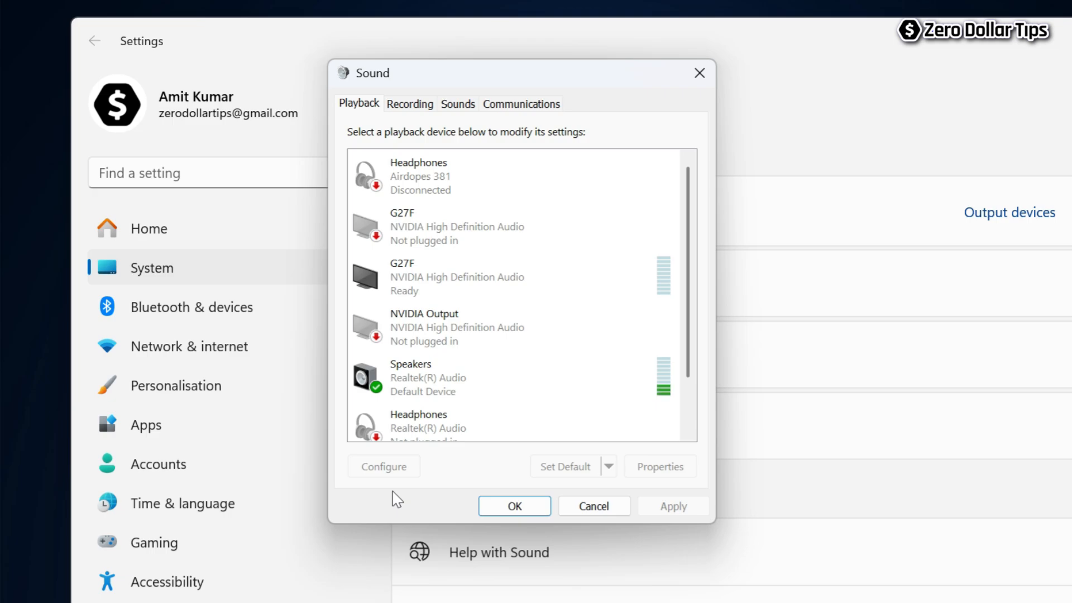
pyautogui.click(464, 377)
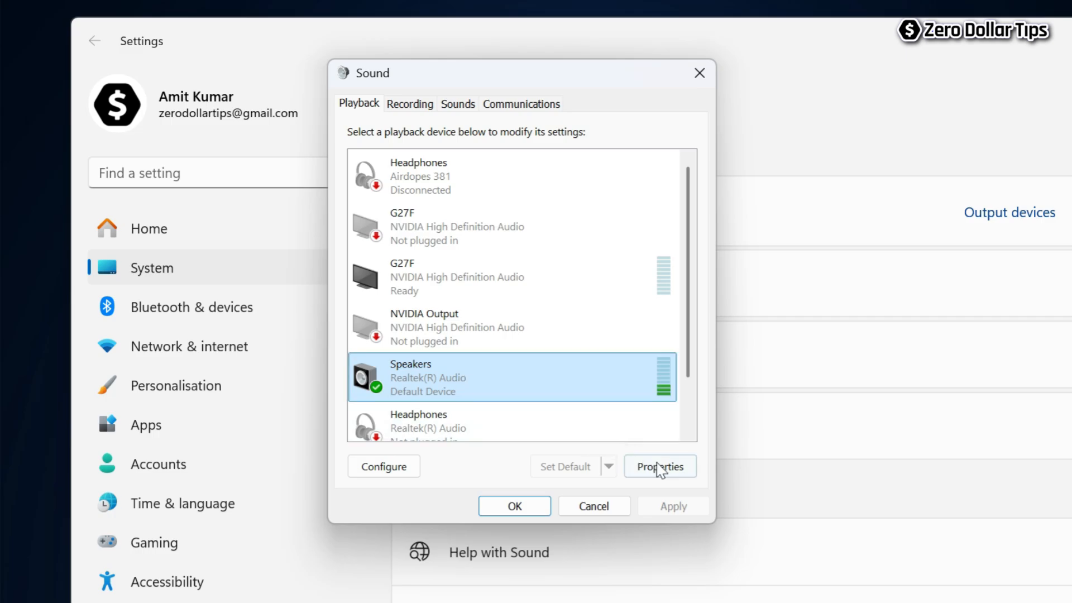
# Open the Speakers Properties dialog on its Enhancements tab
pyautogui.click(660, 466)
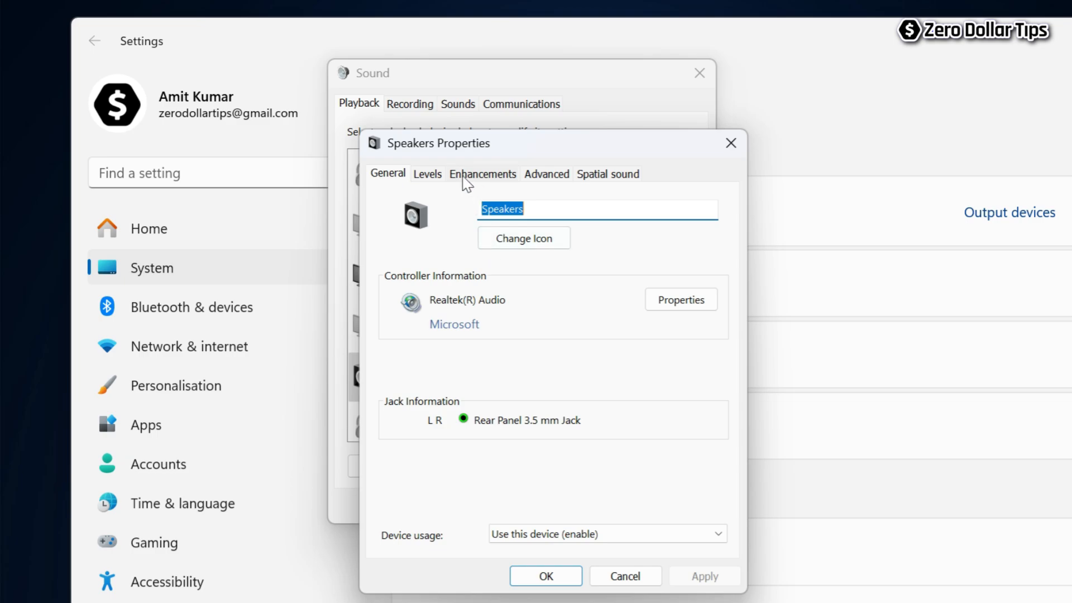
pyautogui.click(483, 174)
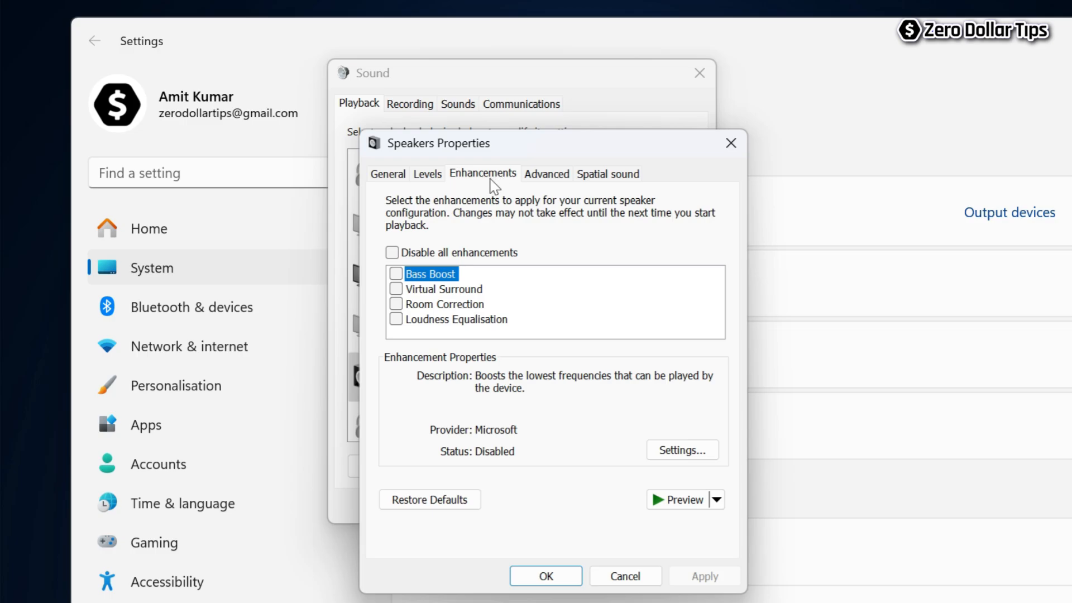
pyautogui.moveTo(479, 198)
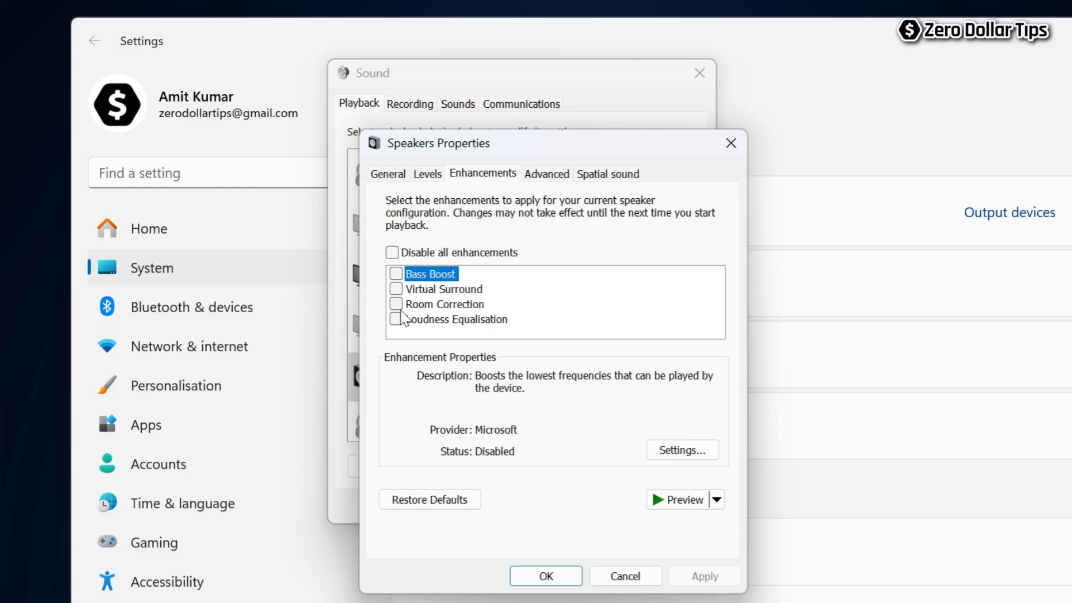
pyautogui.moveTo(469, 347)
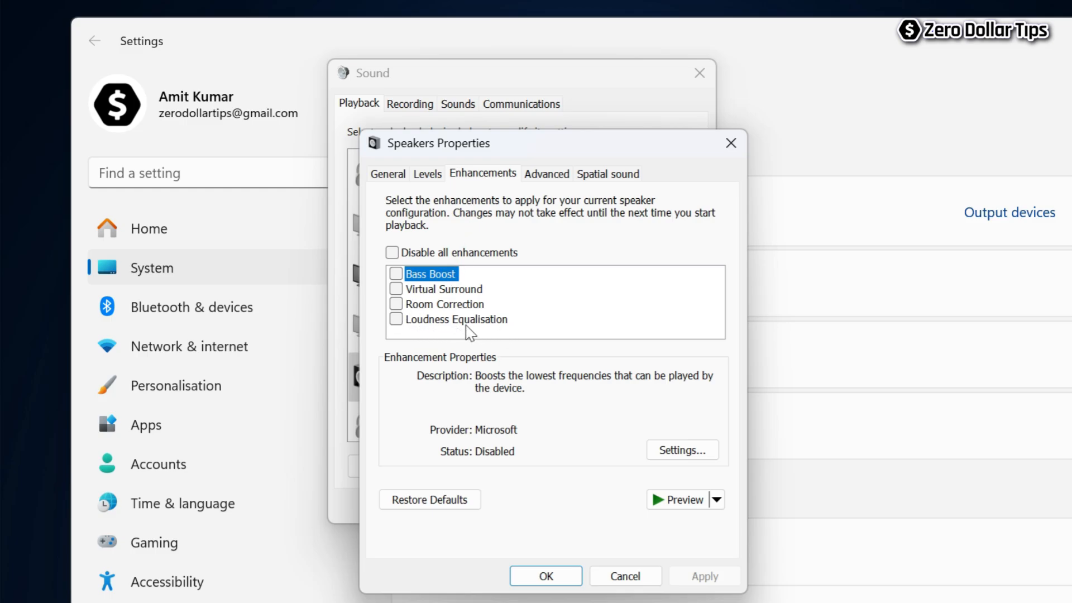
# Tick Loudness Equalisation, apply it, and close Speakers Properties and the Sound dialog
pyautogui.click(396, 320)
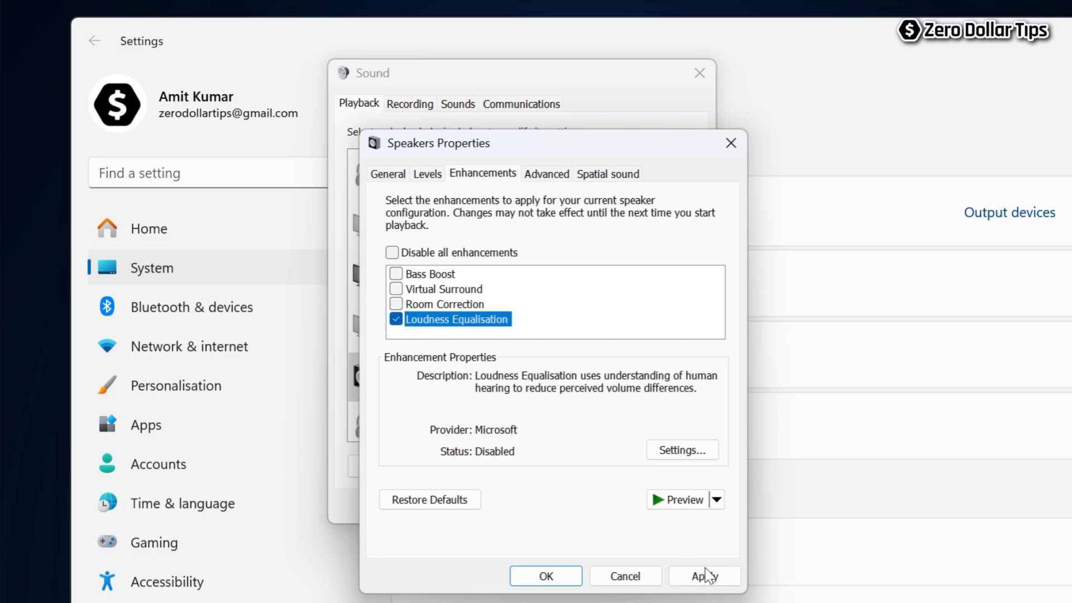
pyautogui.click(705, 576)
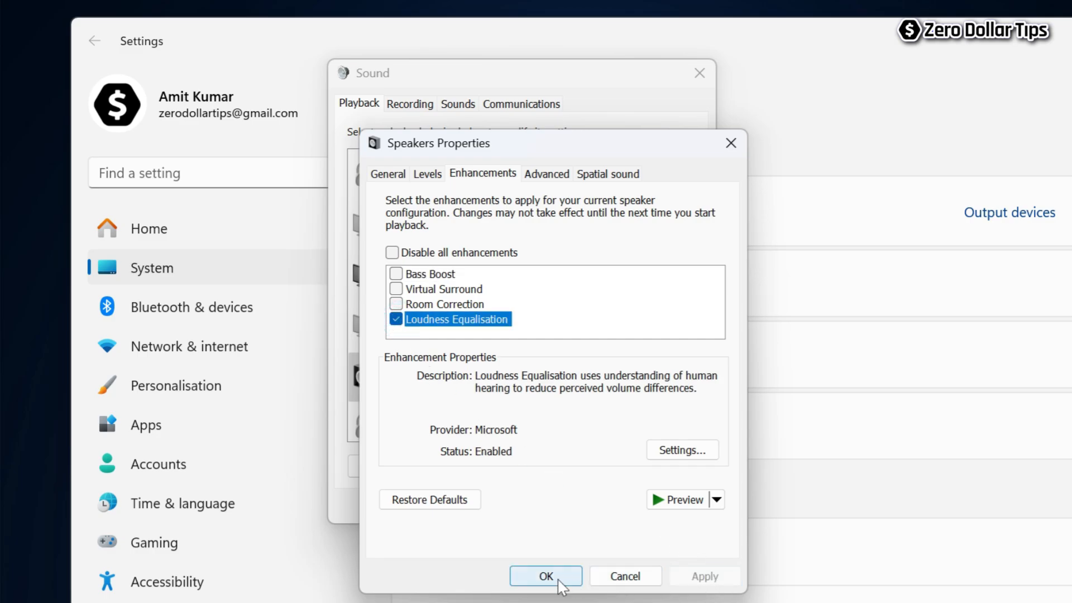
pyautogui.click(545, 575)
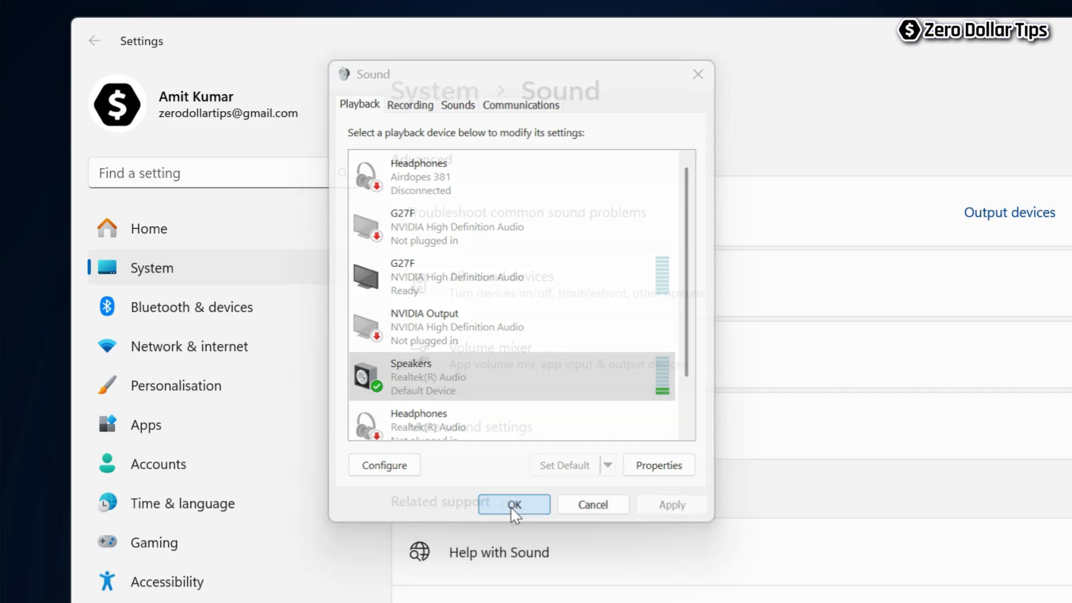
pyautogui.click(513, 504)
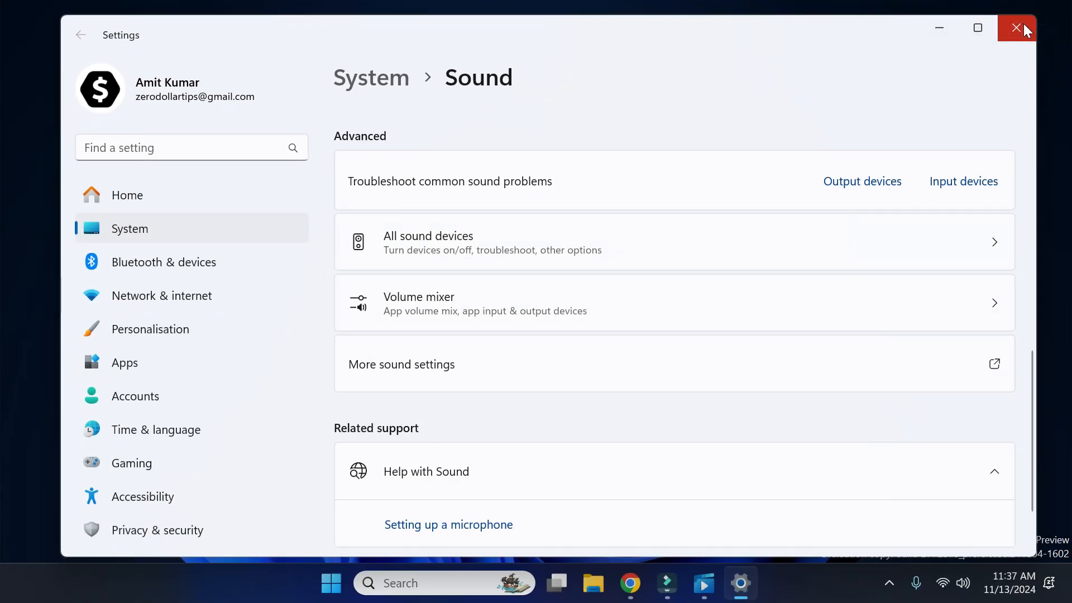